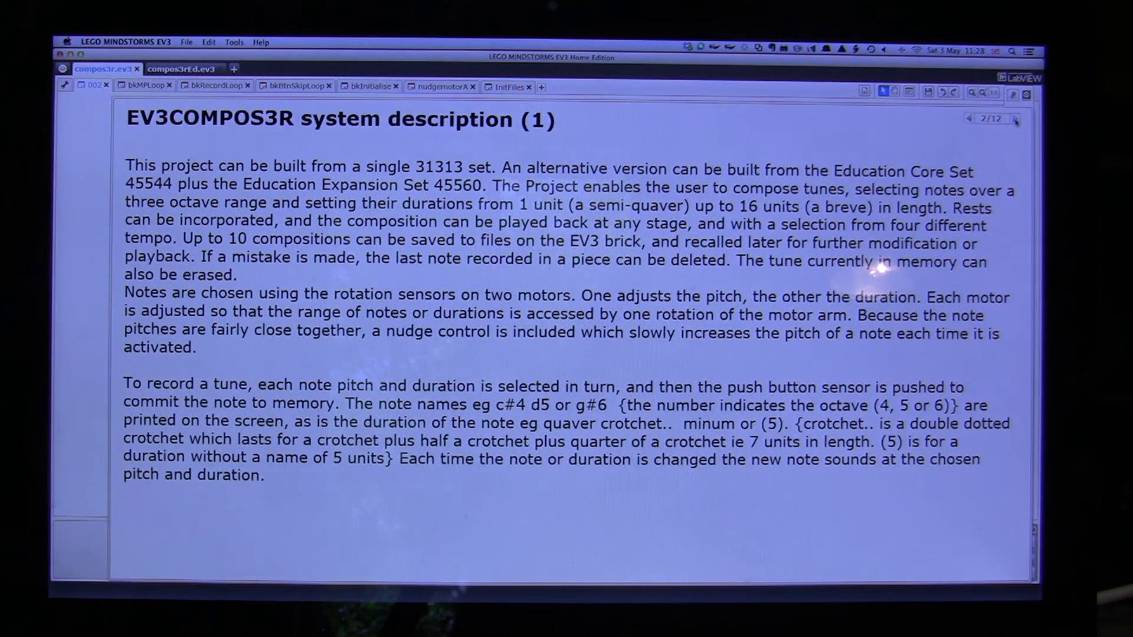
# Step: Advance the Content Editor to page 4/12, Duration Motor Assembly building instructions
pyautogui.click(1016, 119)
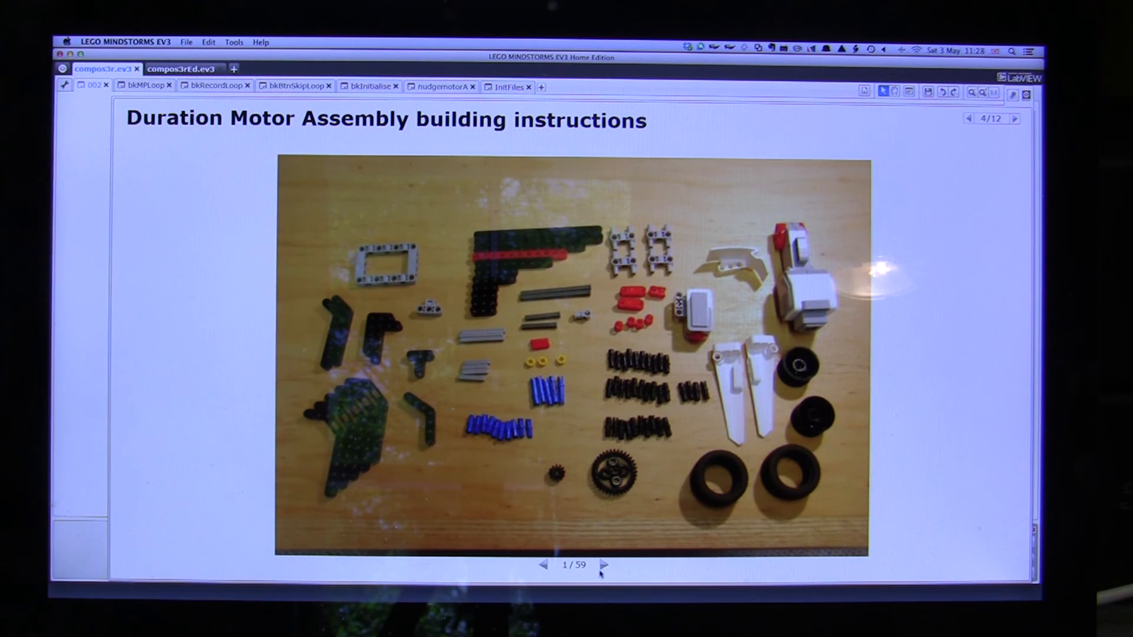
# Step: Go through two instruction photos, then Note Pitch Motor and Final Assembly pages to the program description
pyautogui.click(604, 565)
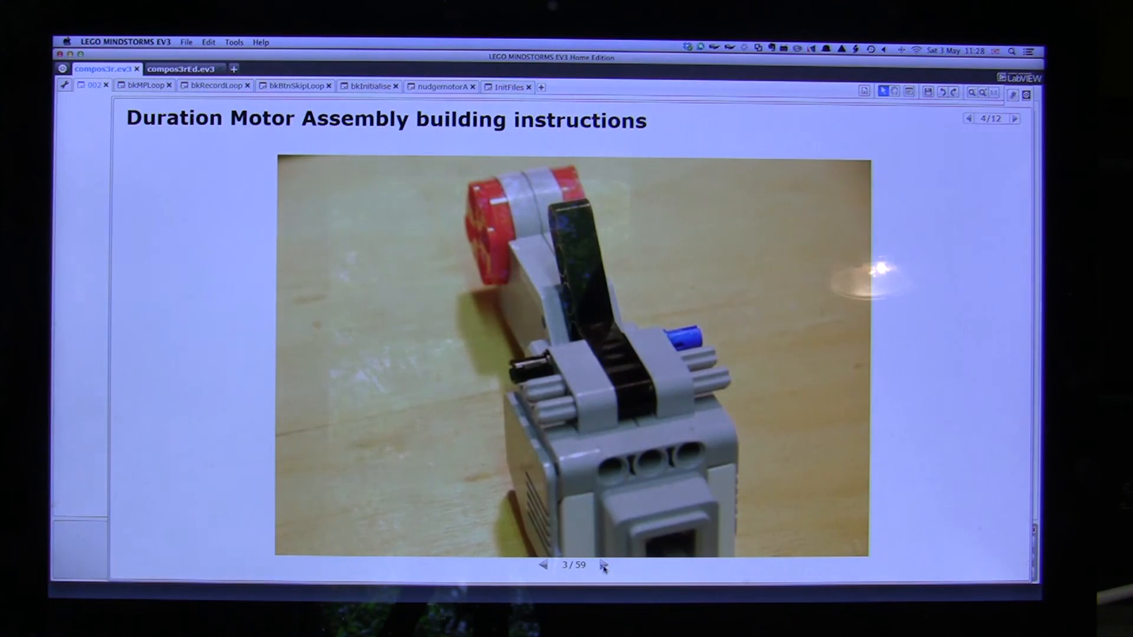
pyautogui.click(604, 565)
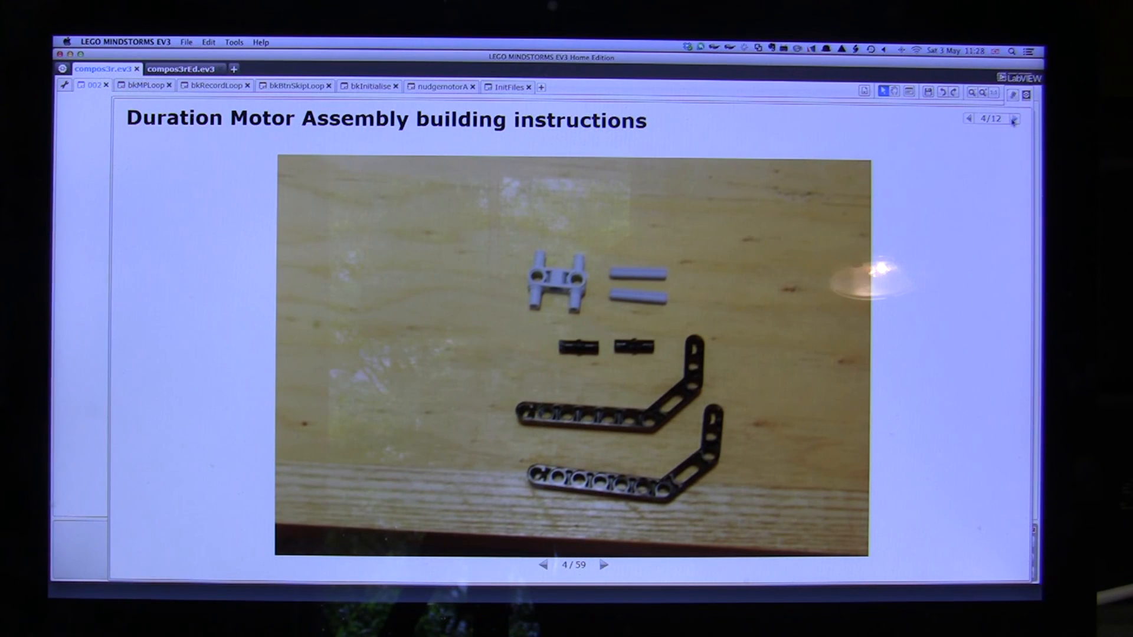
pyautogui.click(1014, 118)
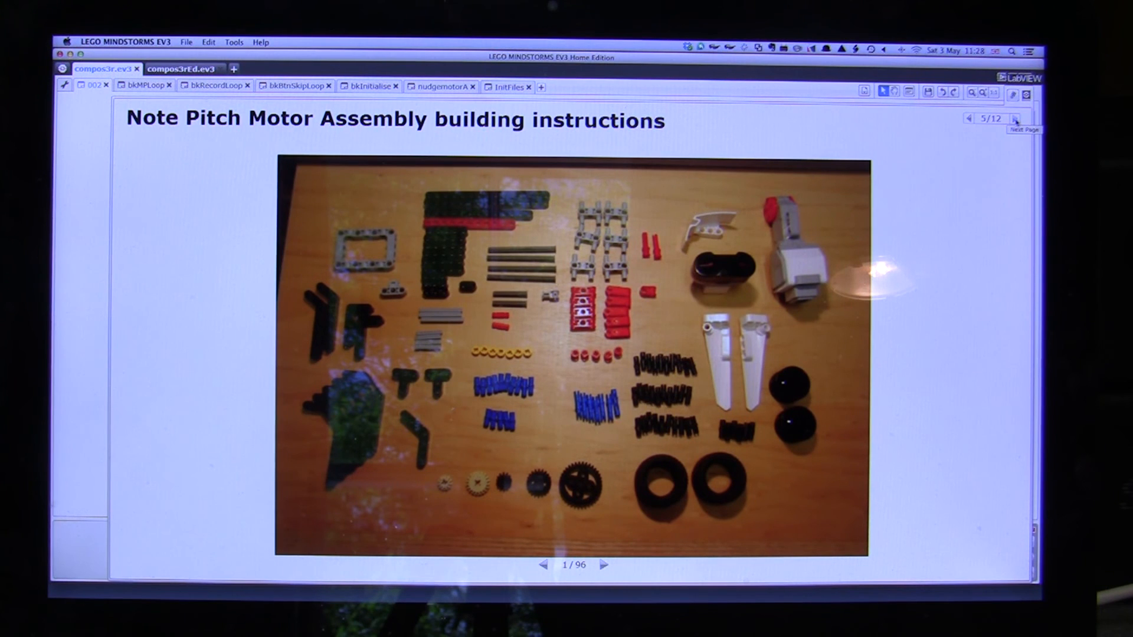
pyautogui.click(1014, 118)
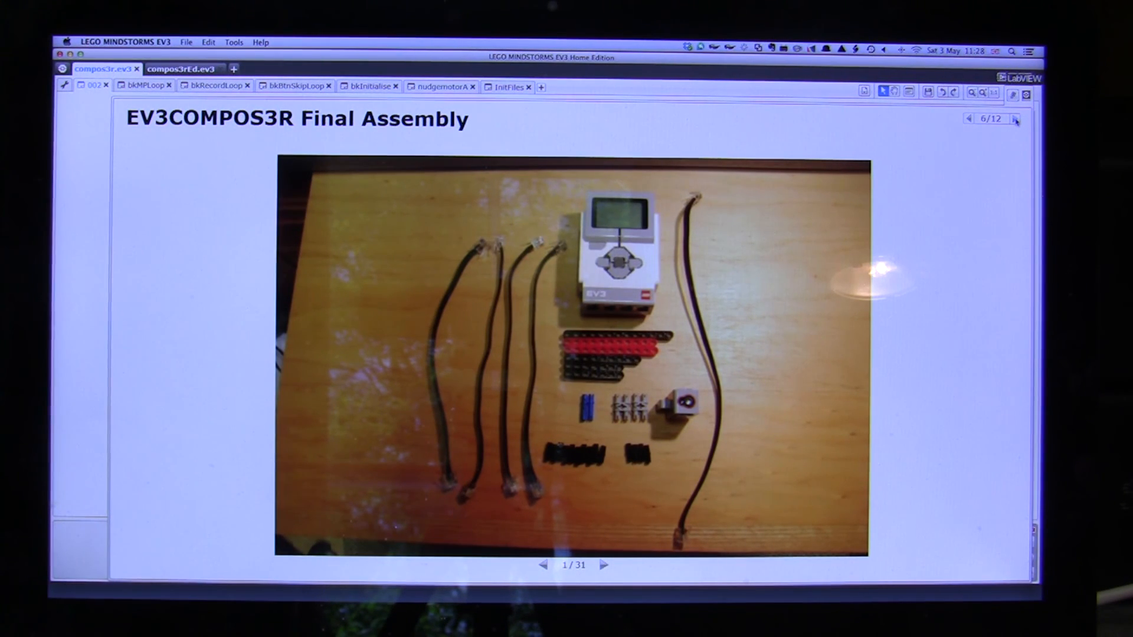
pyautogui.click(1014, 118)
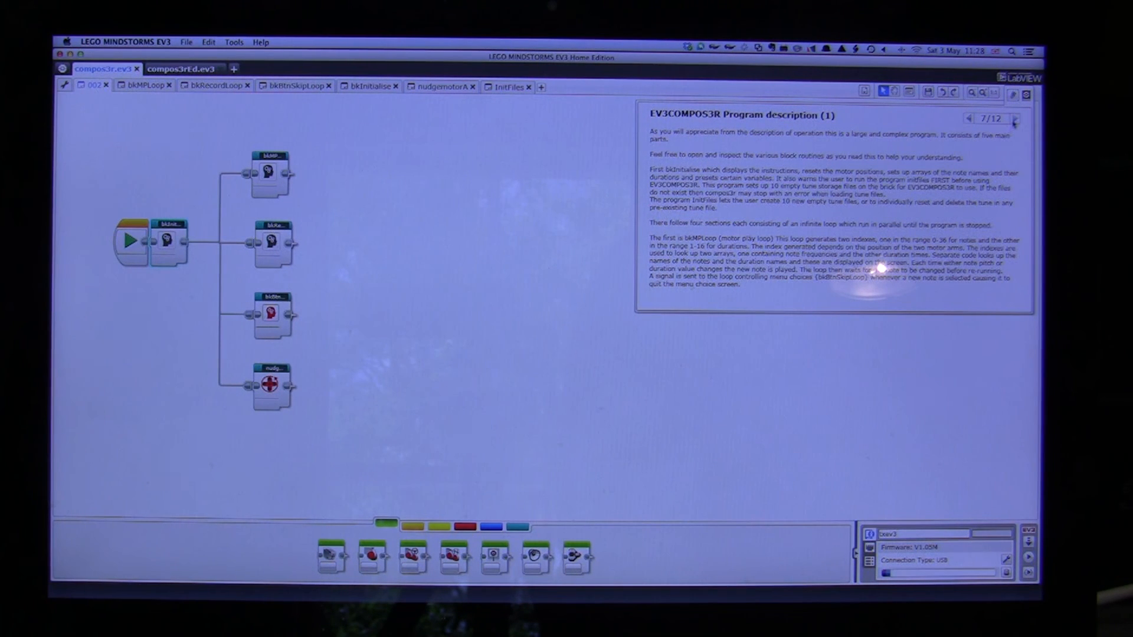
# Step: Page through the program descriptions to page 12/12, EV3COMPOS3R Screen Shots
pyautogui.click(1014, 118)
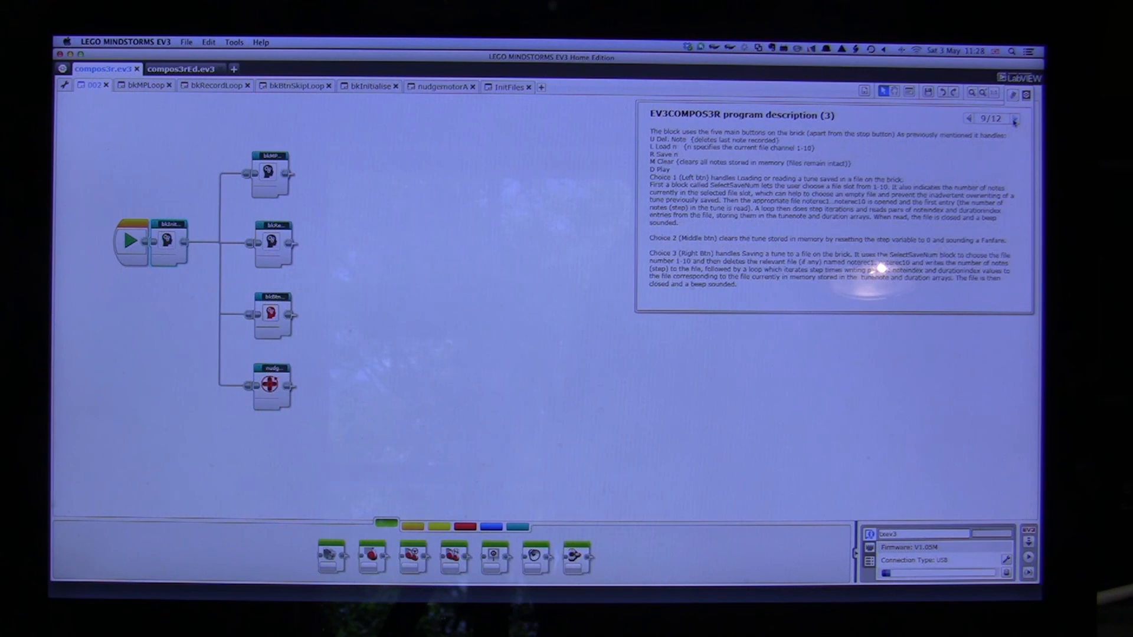
pyautogui.click(1014, 119)
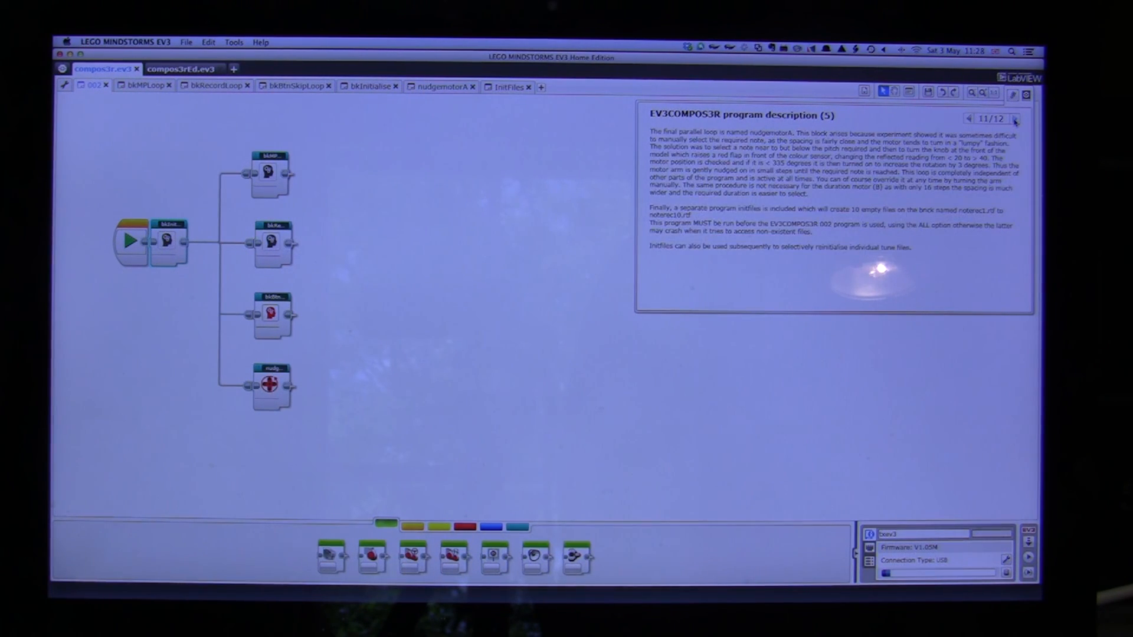
pyautogui.click(1014, 118)
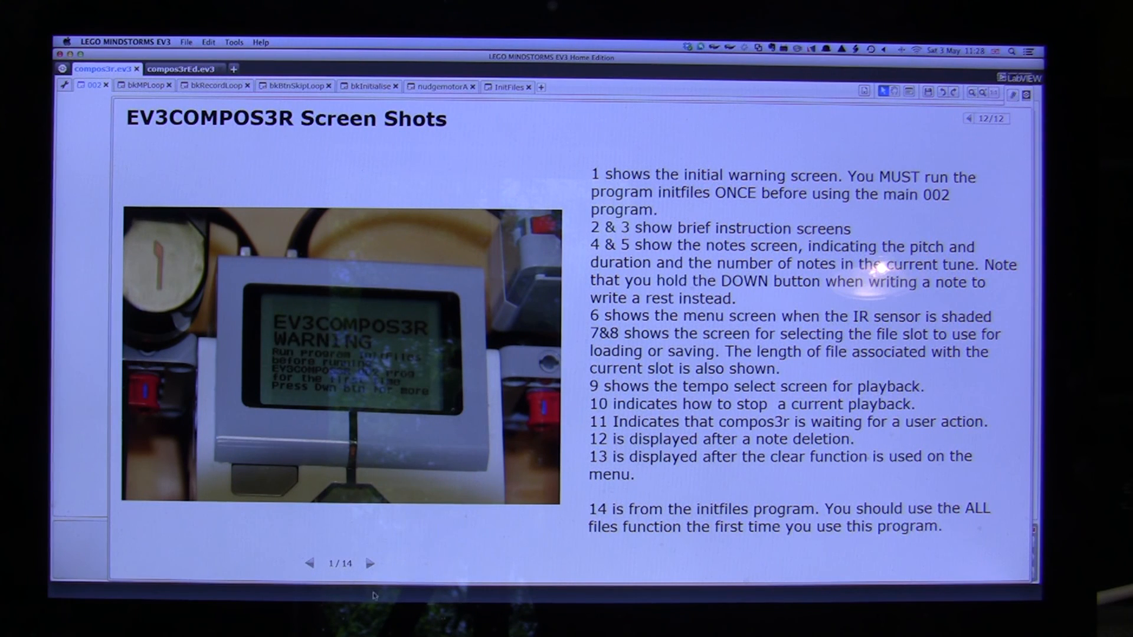
# Step: Advance the brick screen shot gallery to image 4/14, the notes screen
pyautogui.click(370, 563)
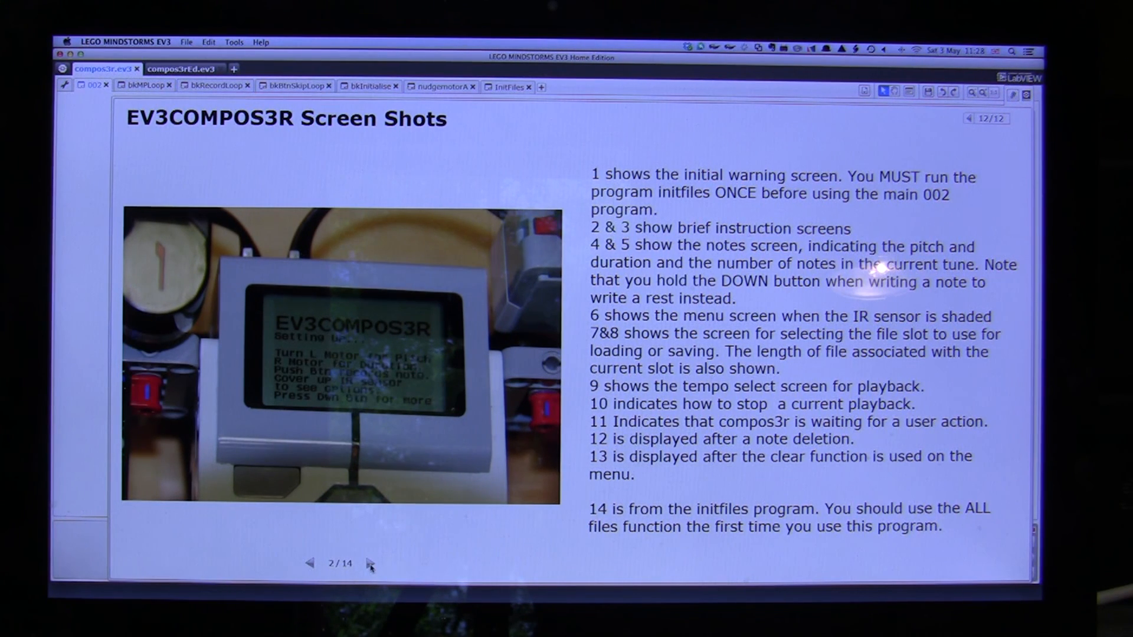
pyautogui.click(368, 563)
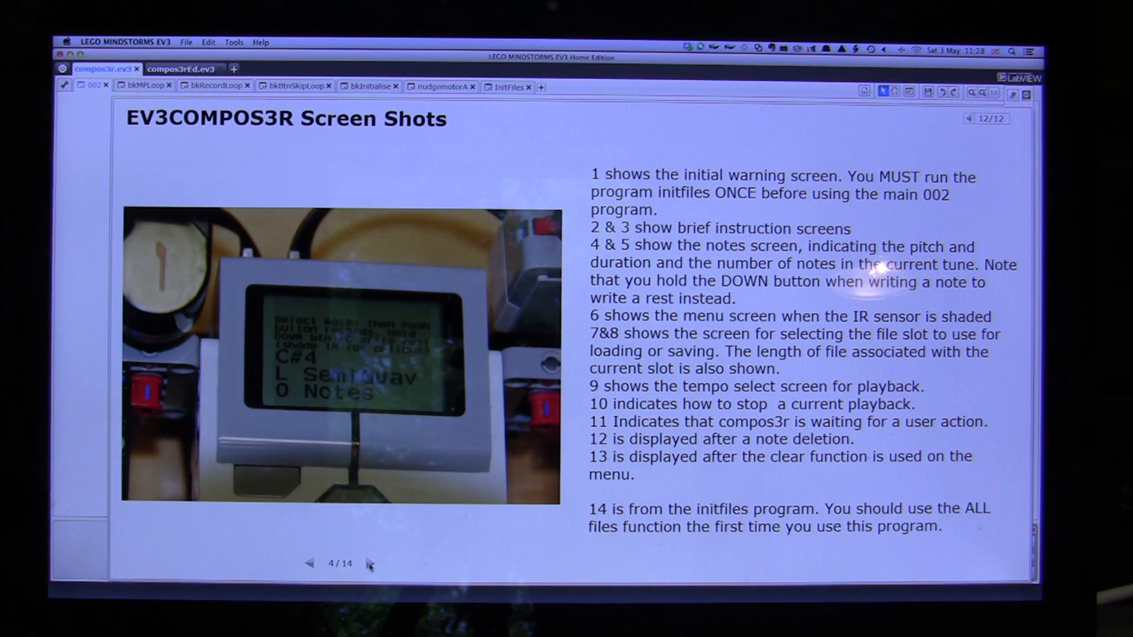